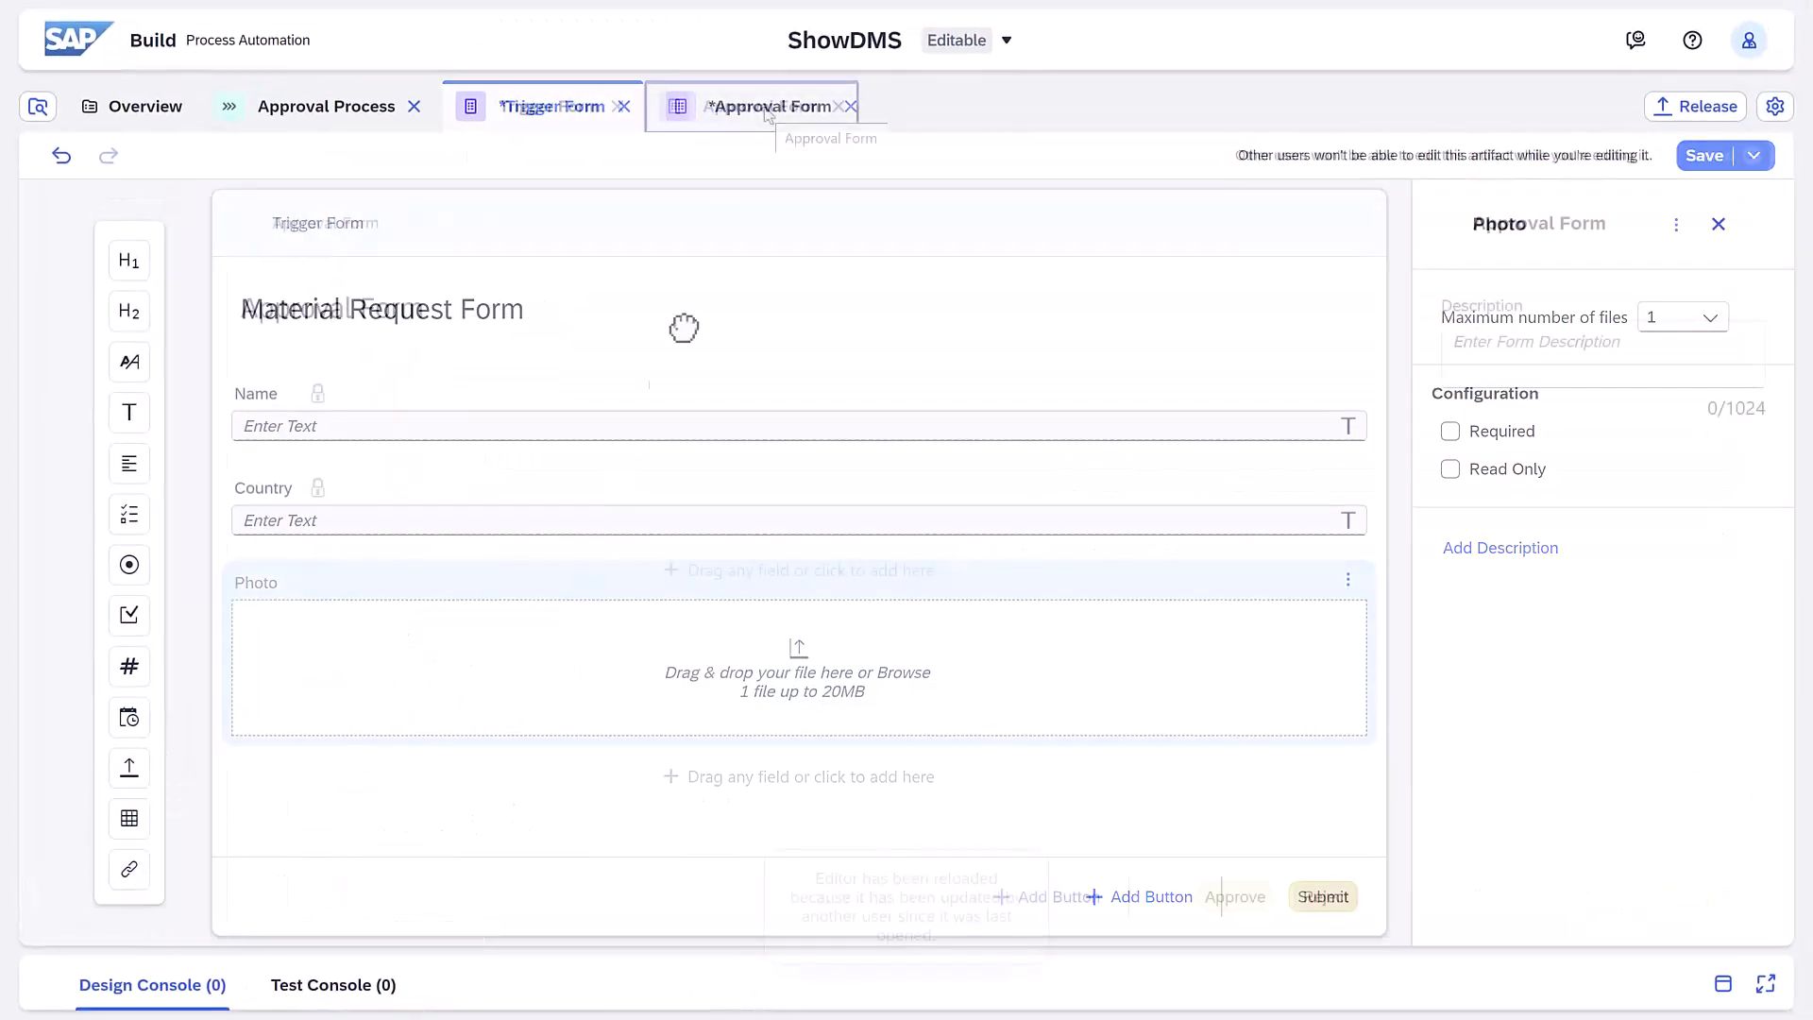
- Add a File upload field to the Approval Form below the Country field
click(752, 105)
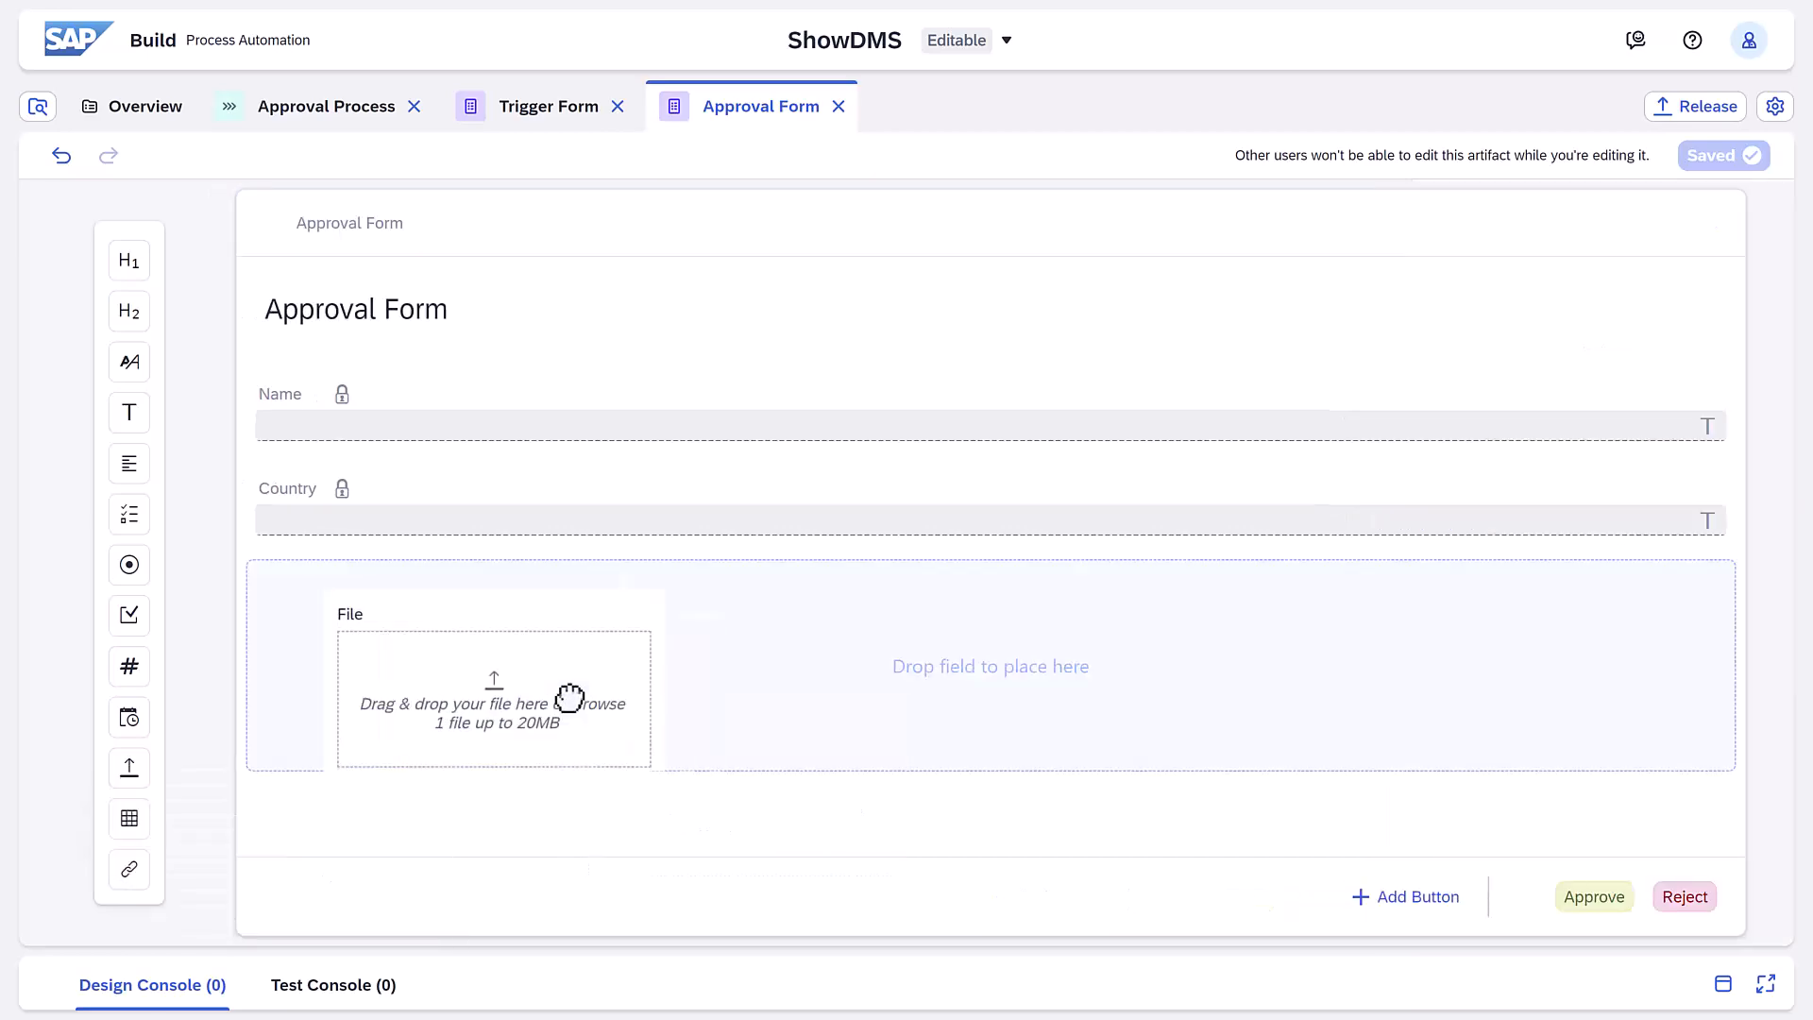
click(494, 697)
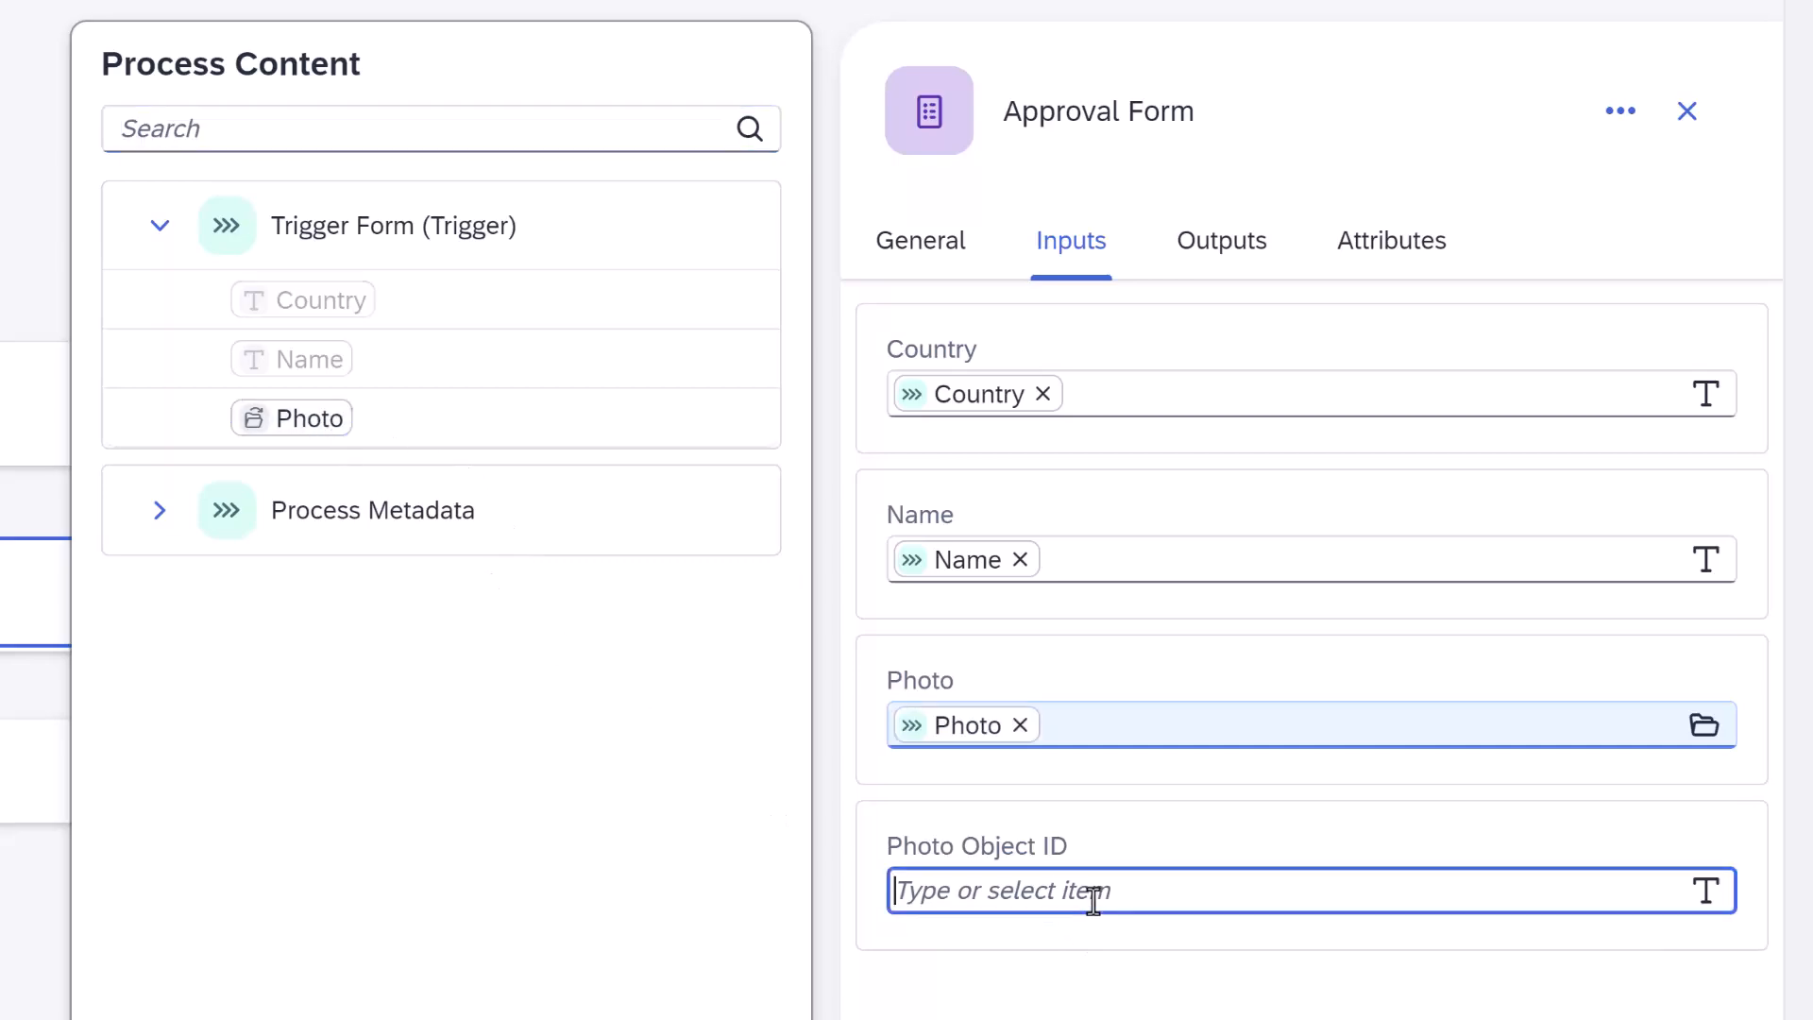
- Release the ShowDMS project as version 1.0.1 and dismiss the progress message
click(1702, 107)
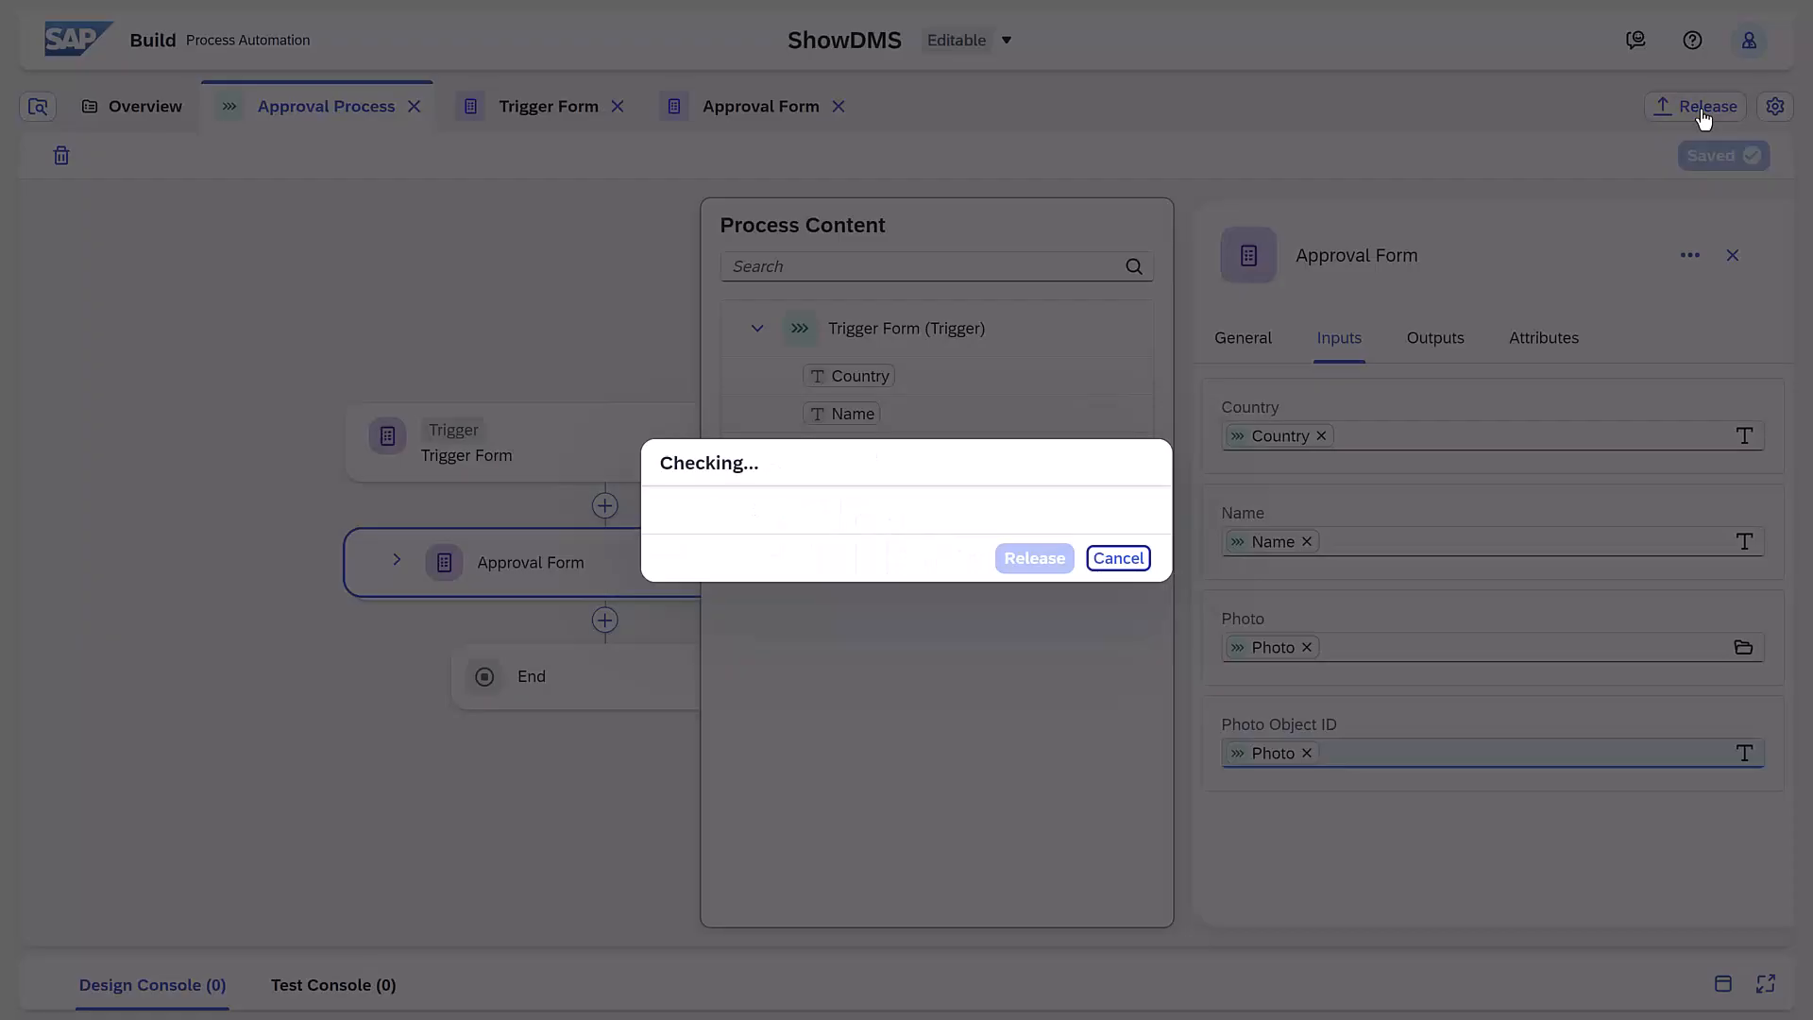
click(1032, 559)
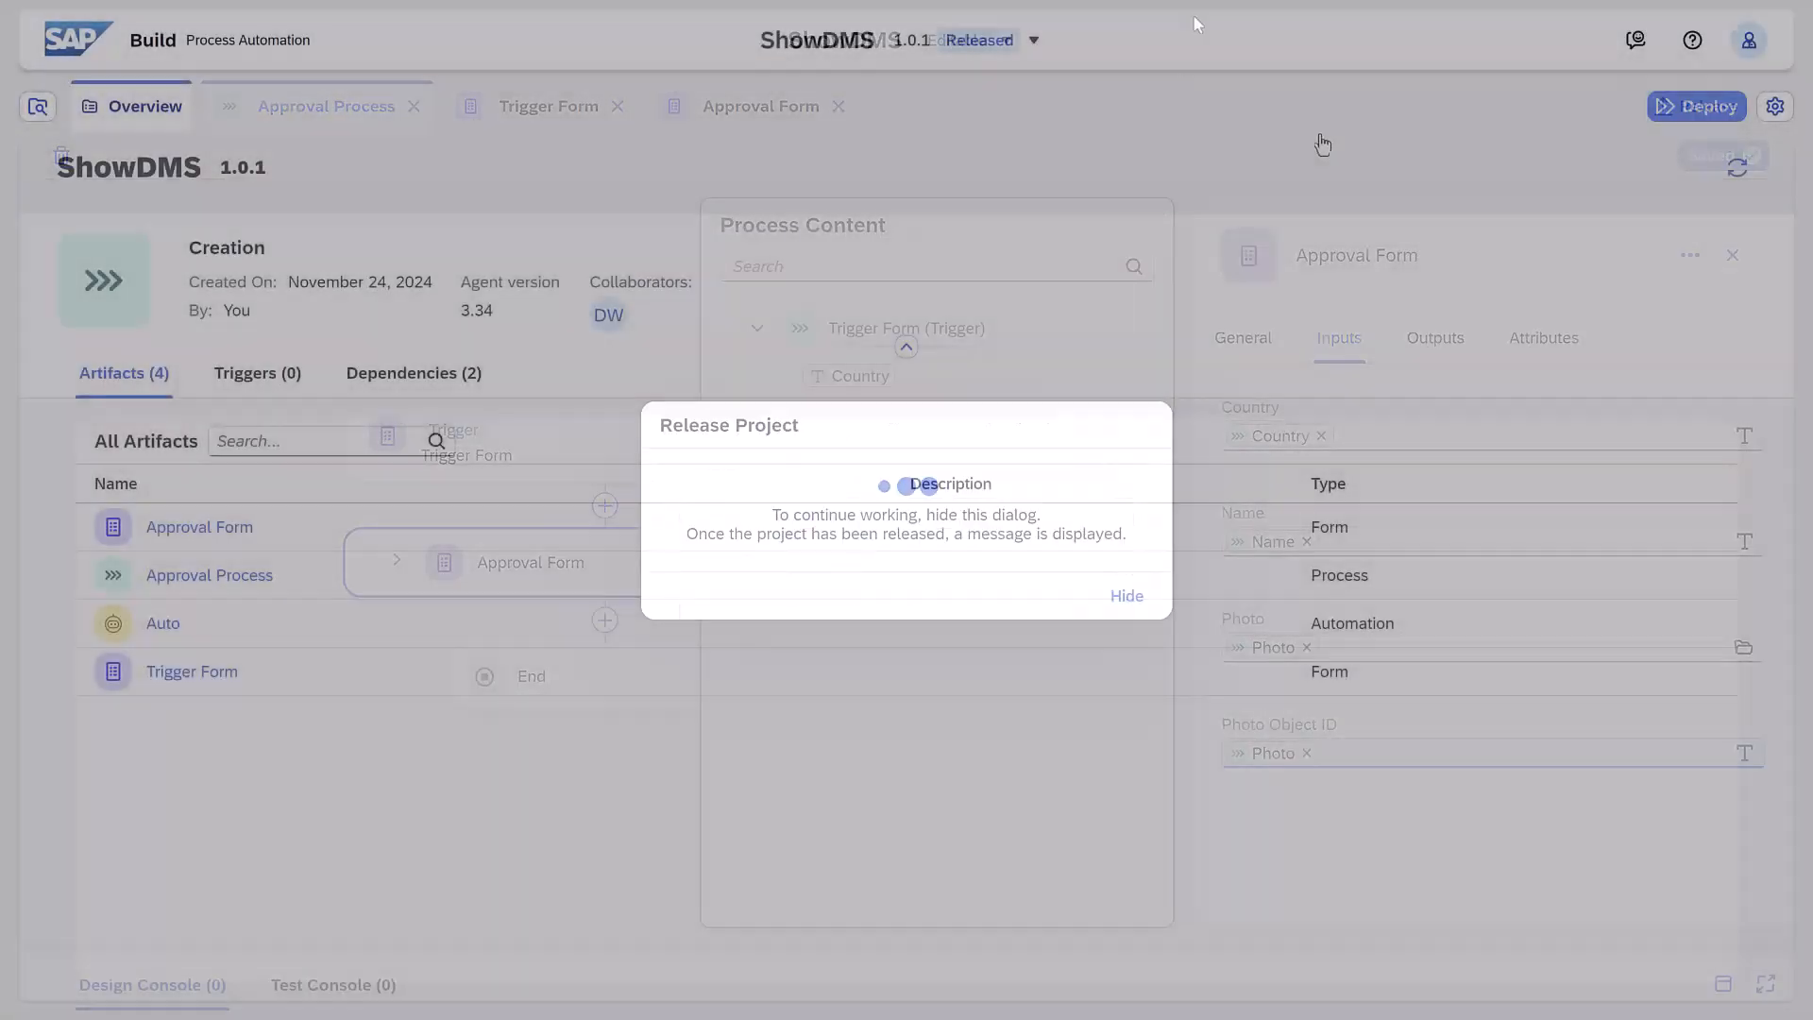
click(1125, 596)
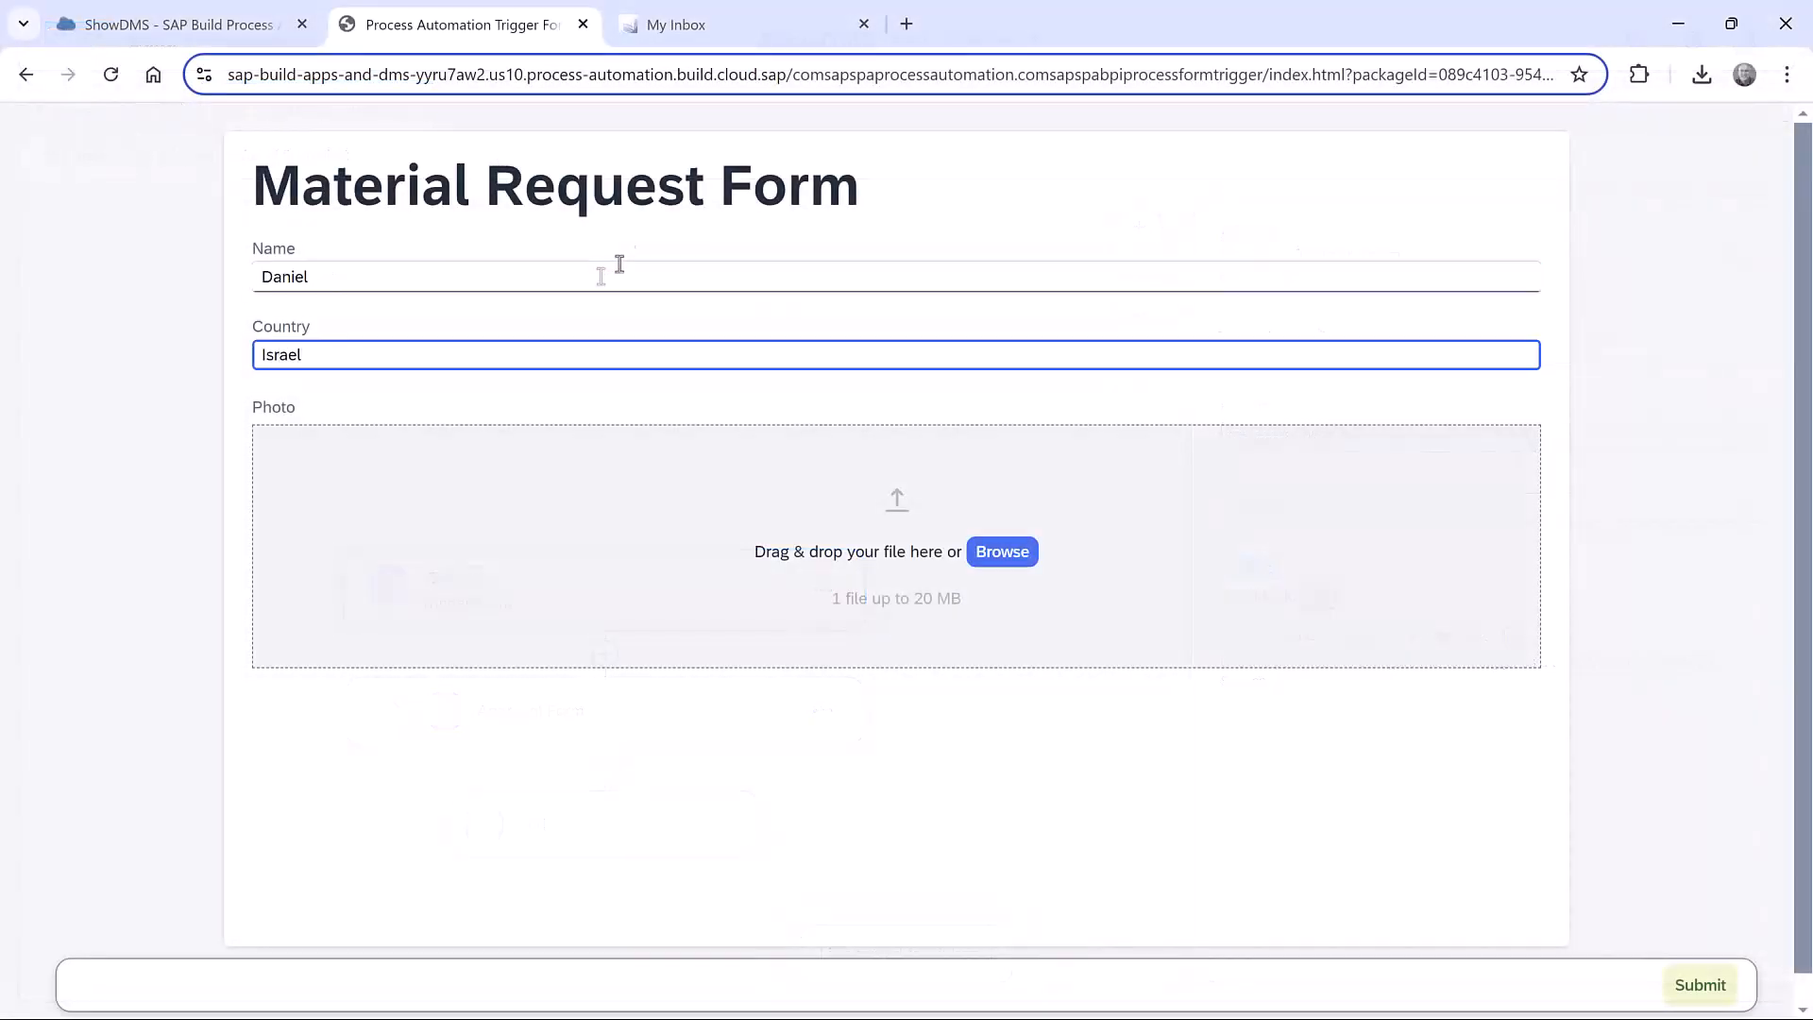
- Attach IMG_4469.jpg, submit the Material Request Form, and go to My Inbox
click(1001, 552)
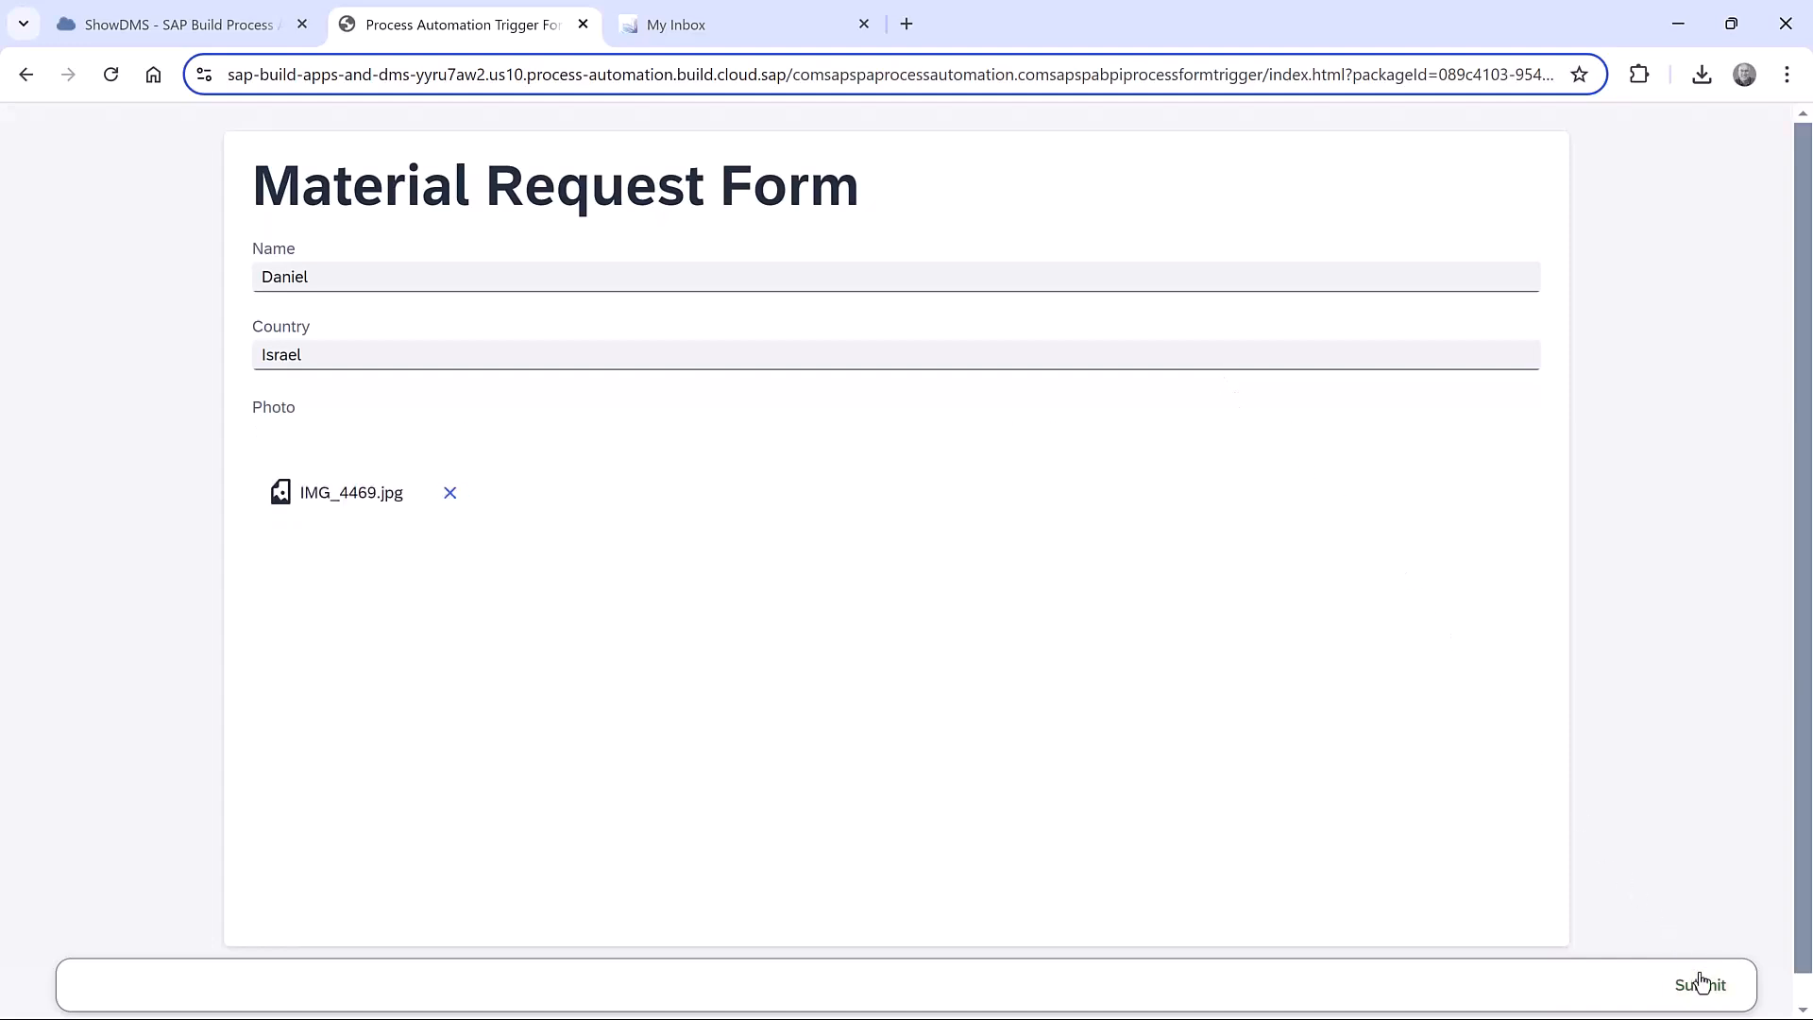
click(1701, 984)
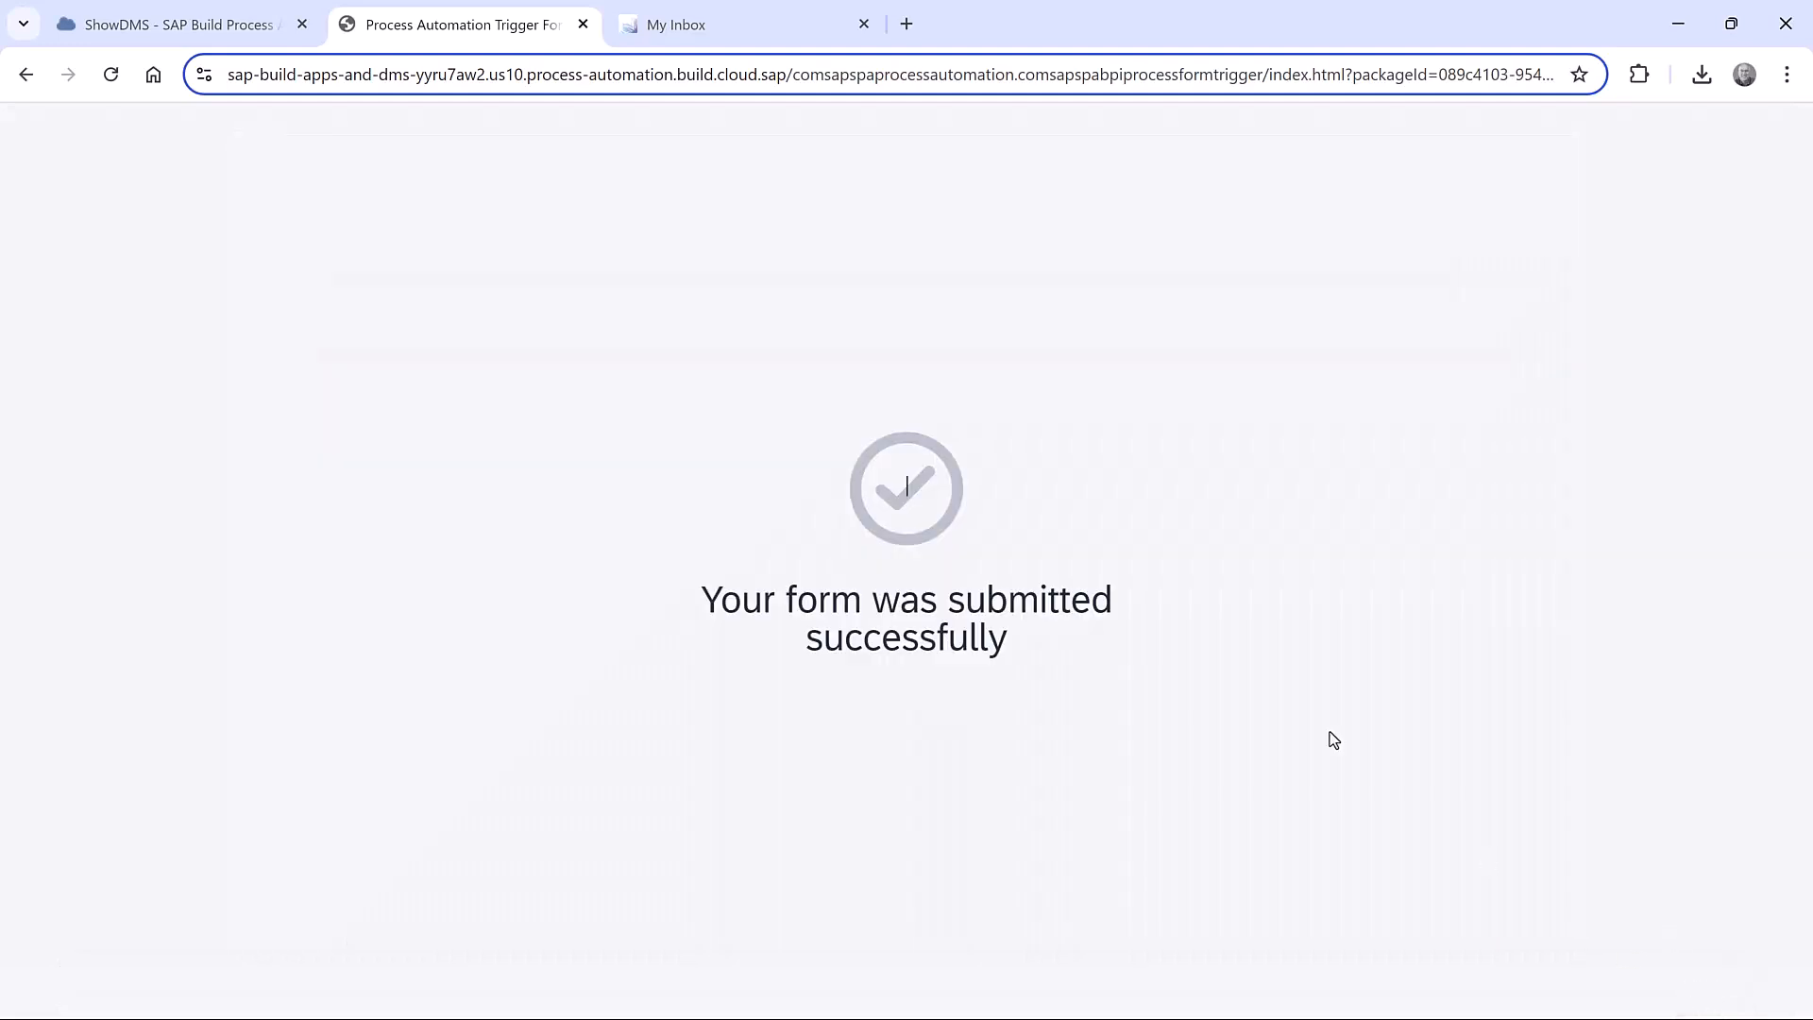
click(717, 24)
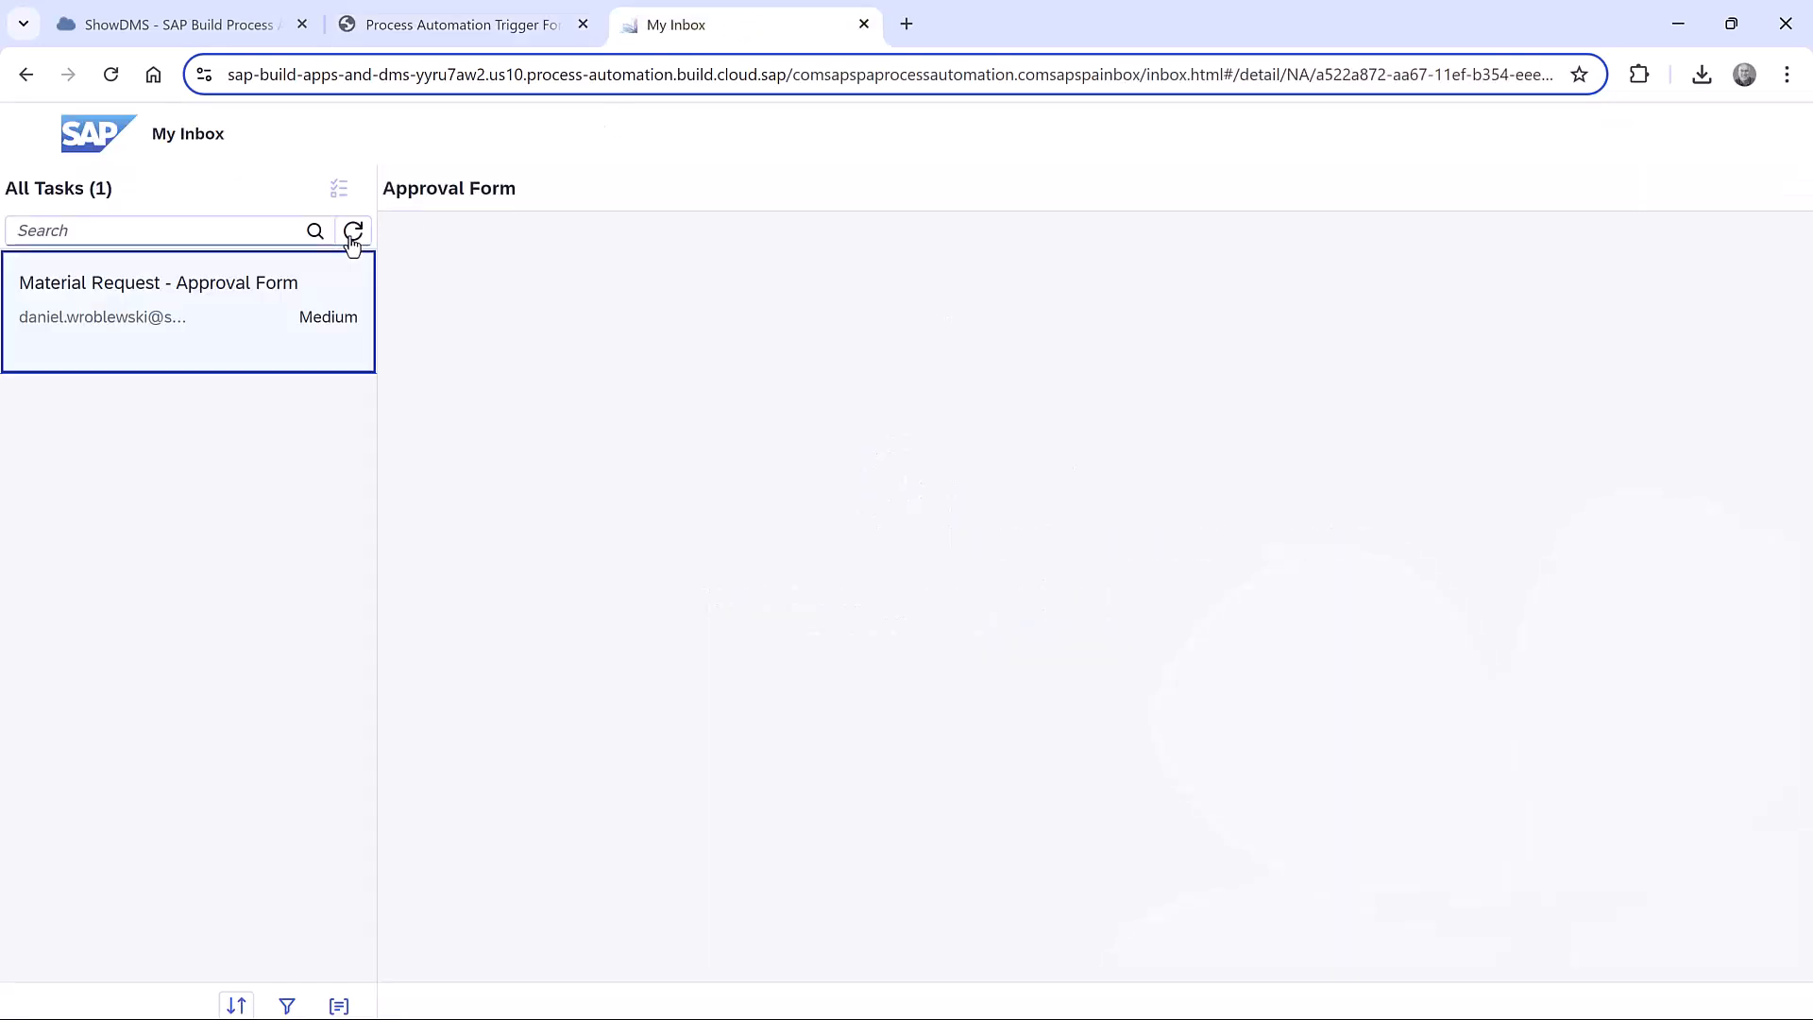
- Refresh My Inbox to show the new Material Request approval task
click(189, 298)
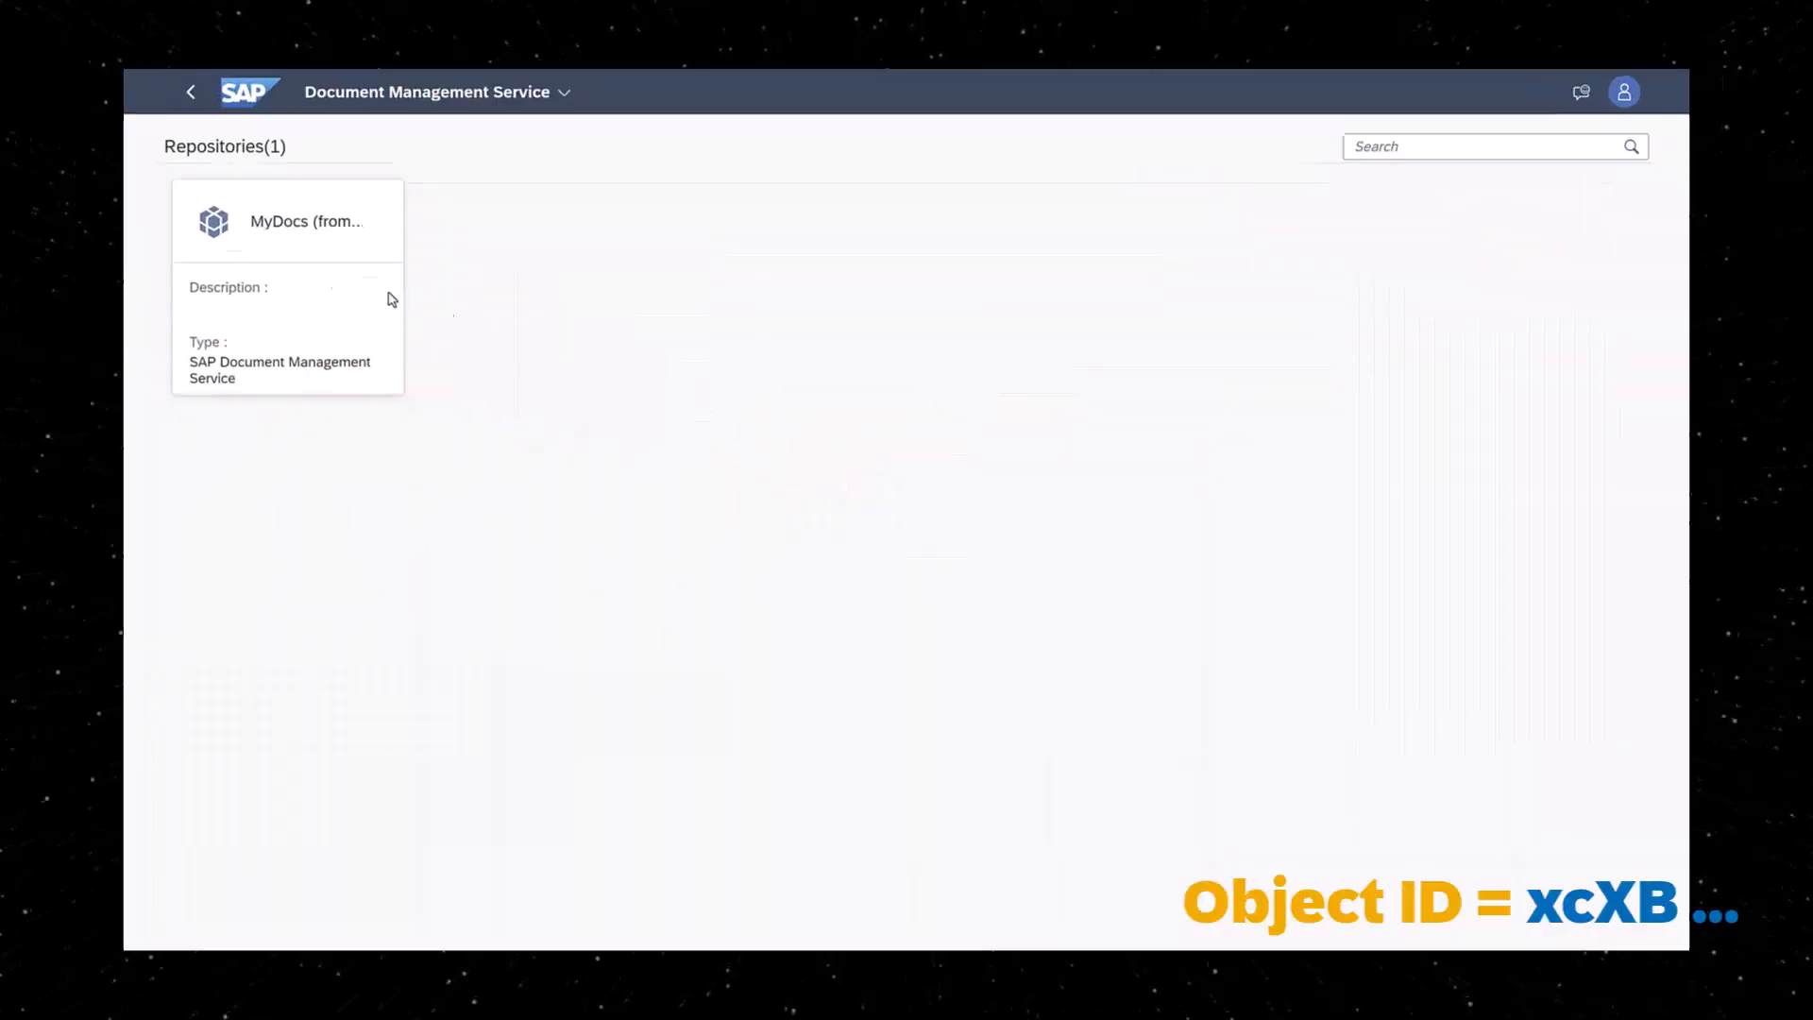
- Open the MyDocs repository, then preview and close IMG_4469.jpg in the photo folder
click(287, 221)
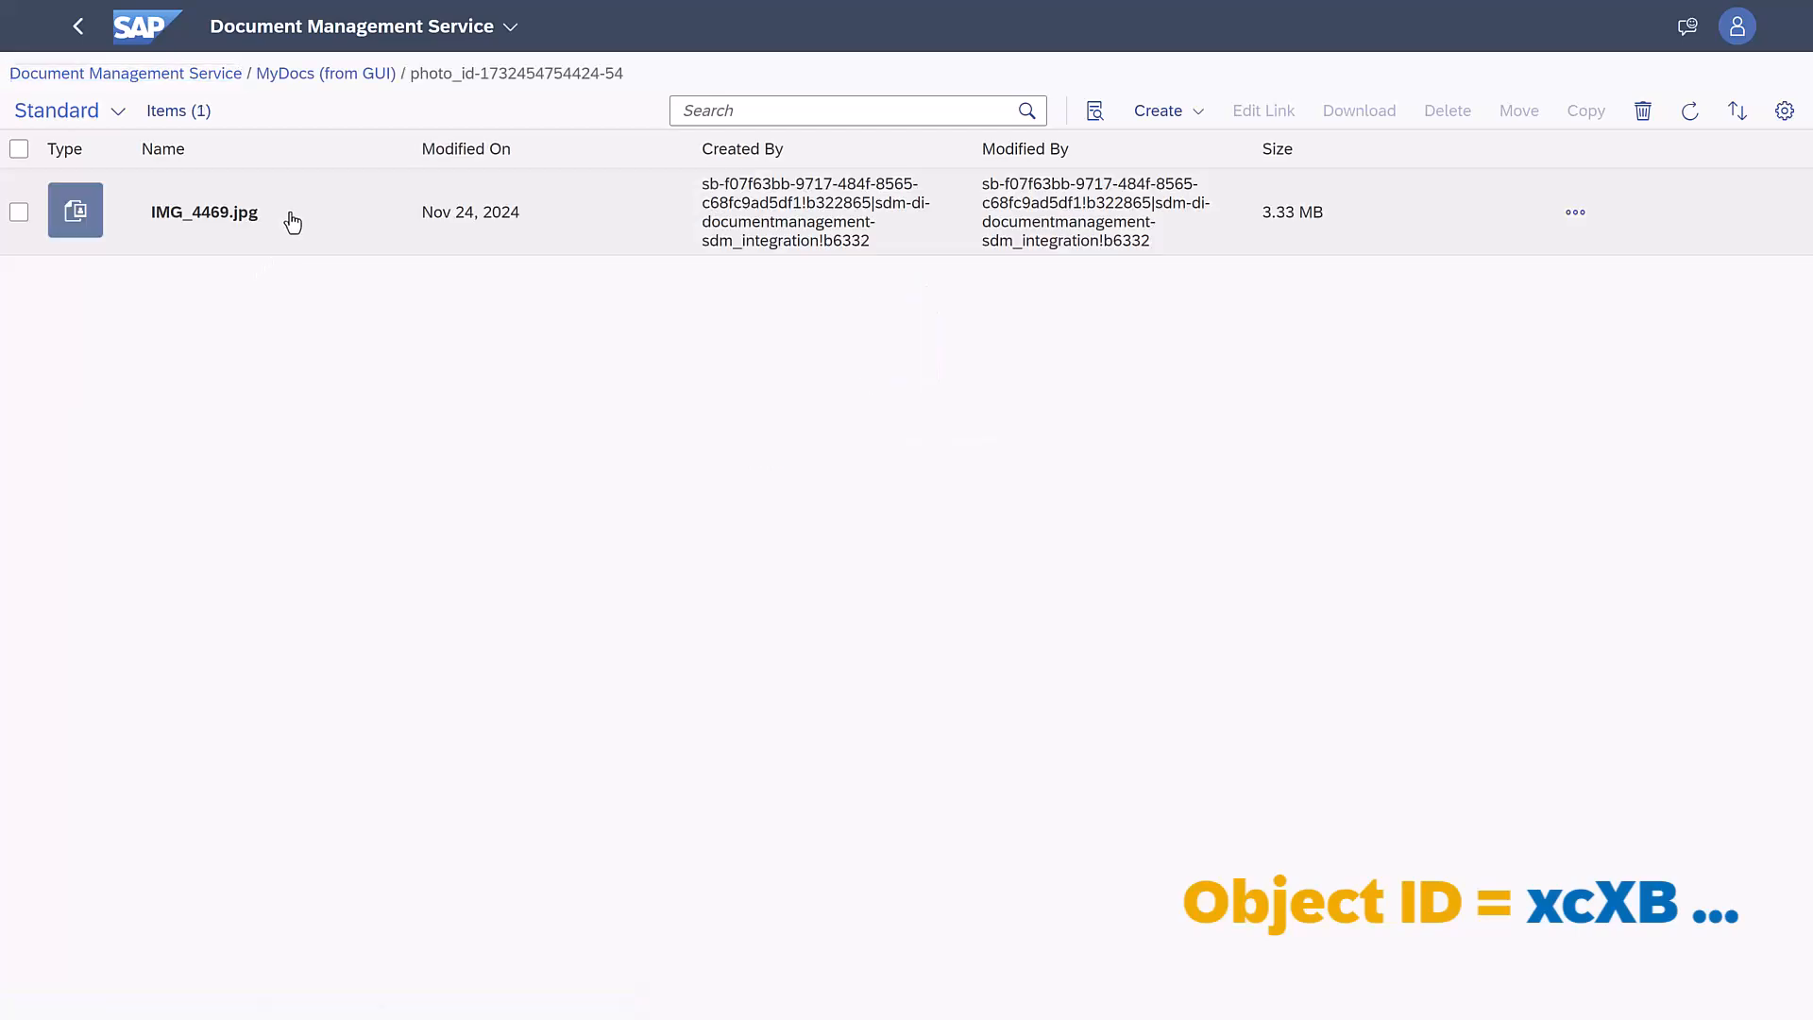
click(204, 212)
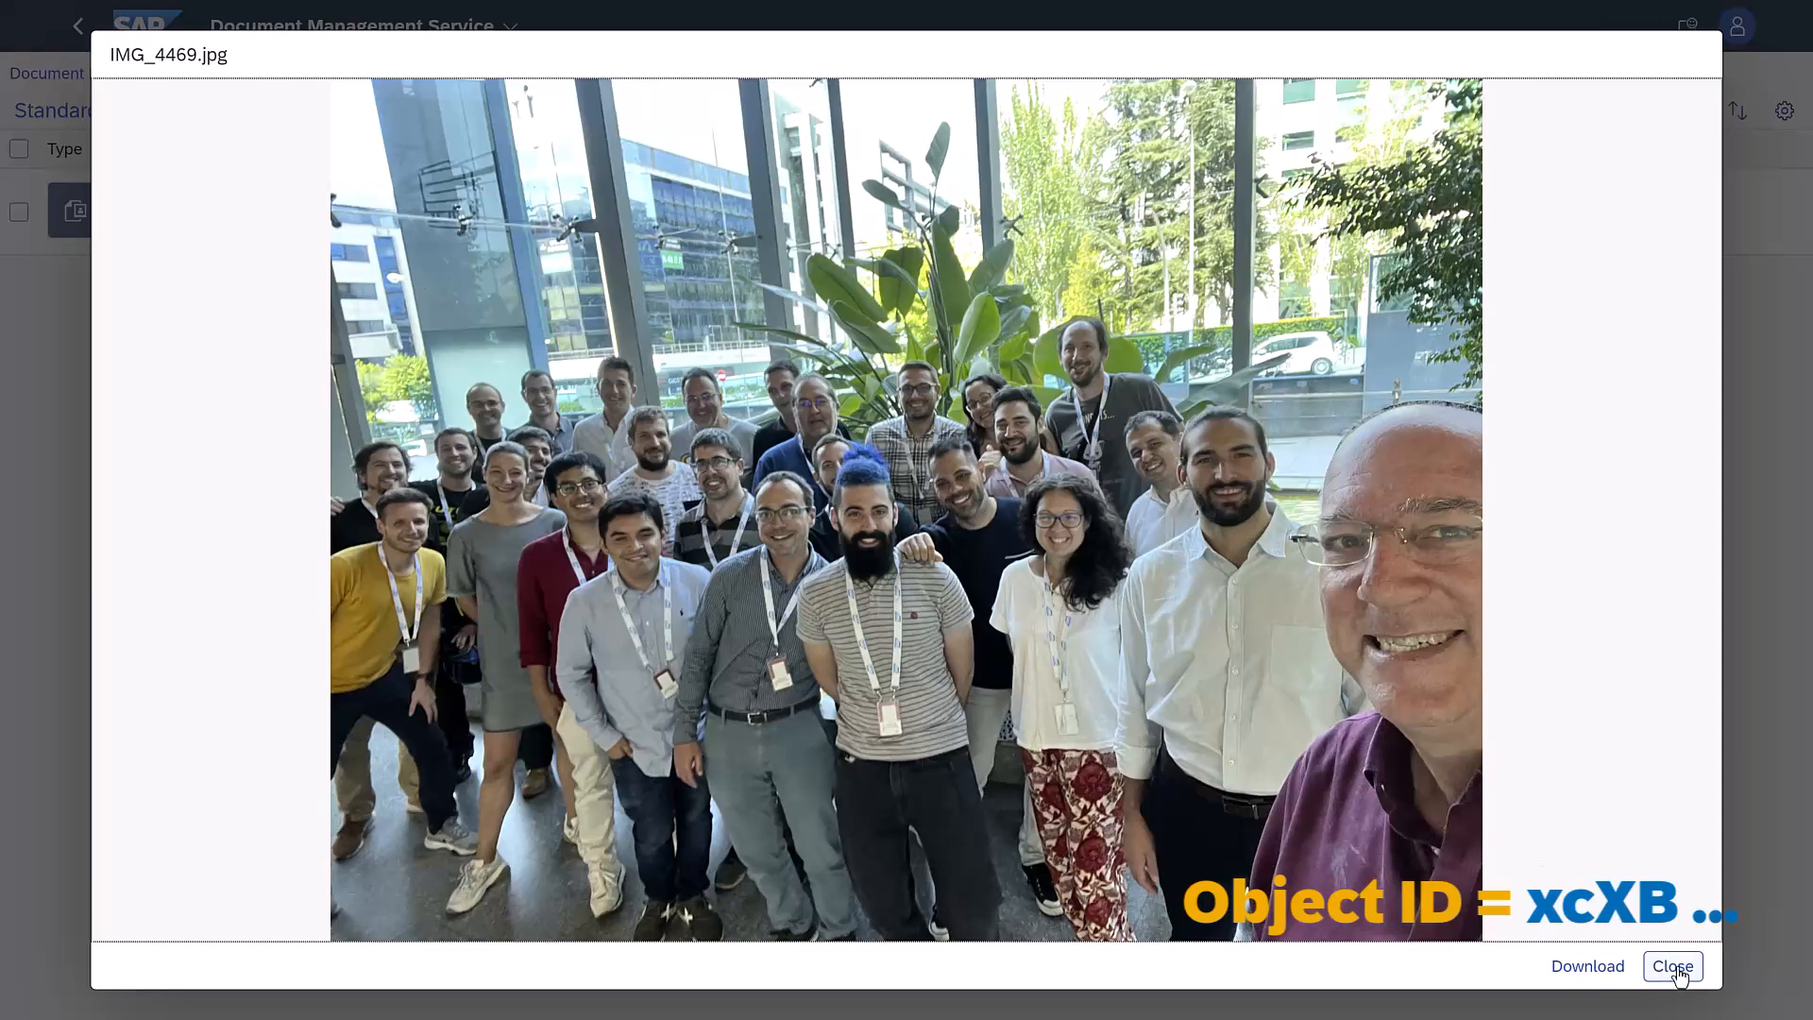
click(1670, 965)
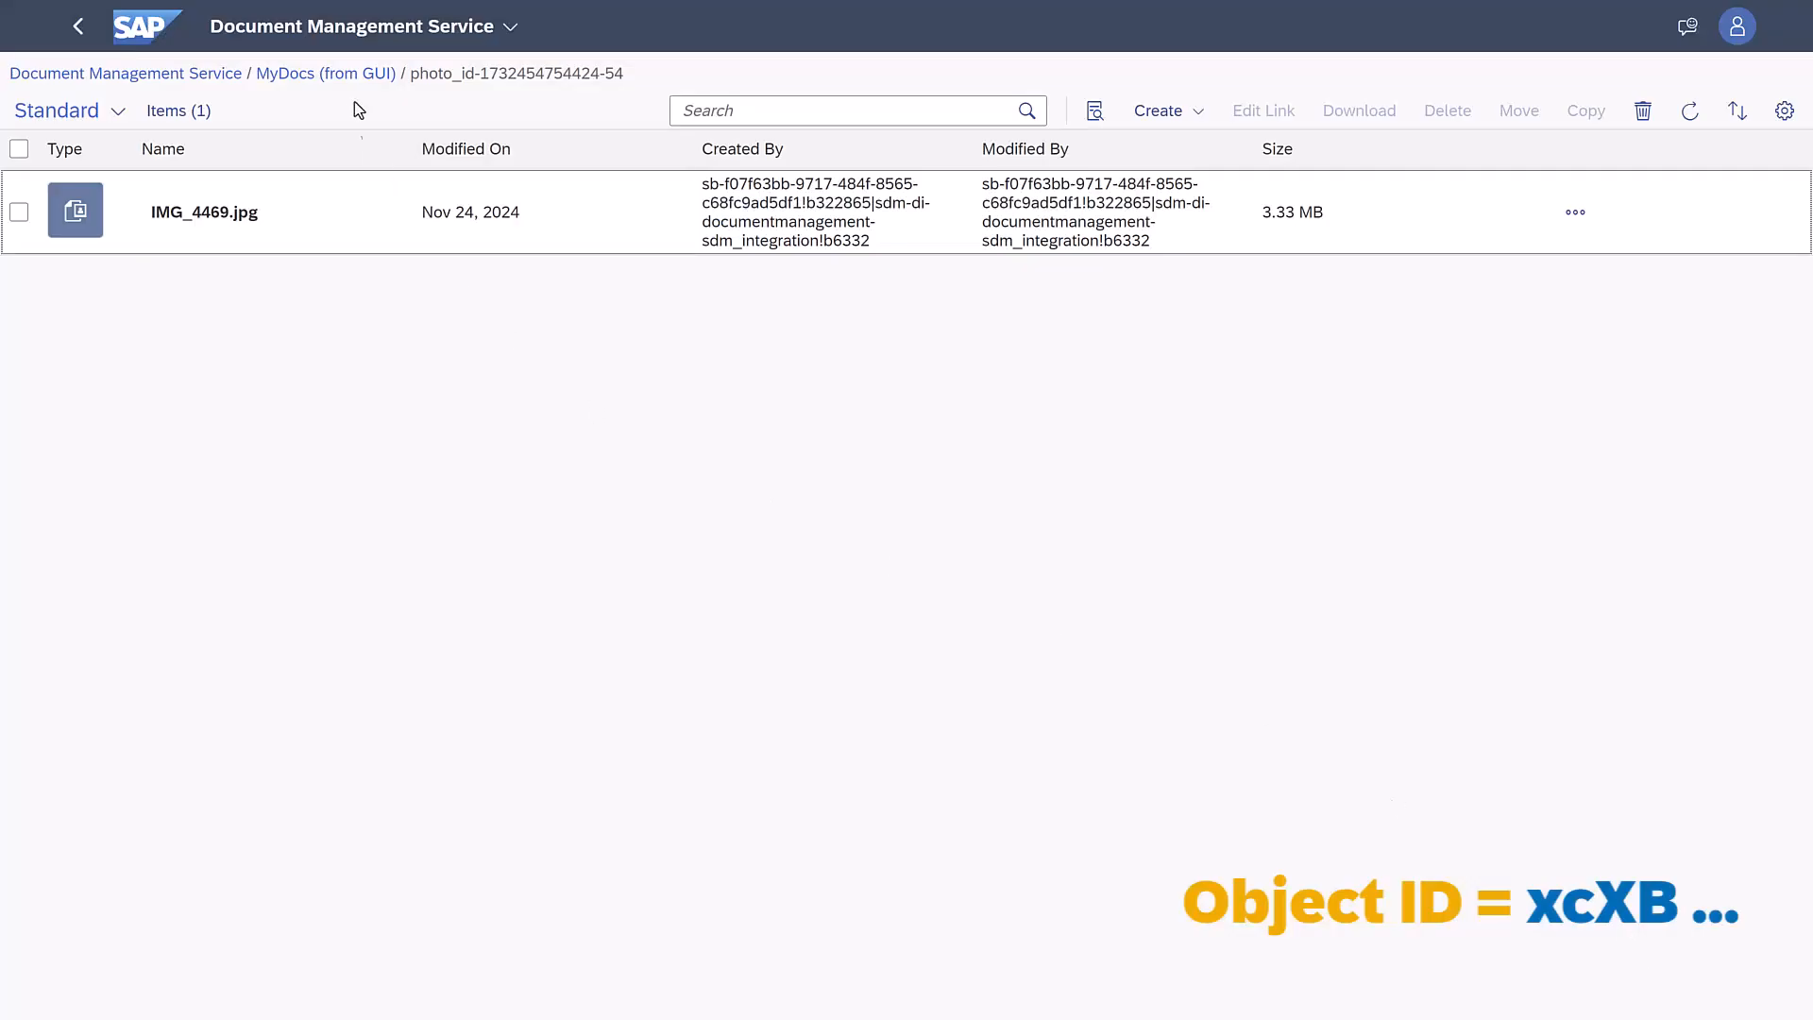
click(325, 73)
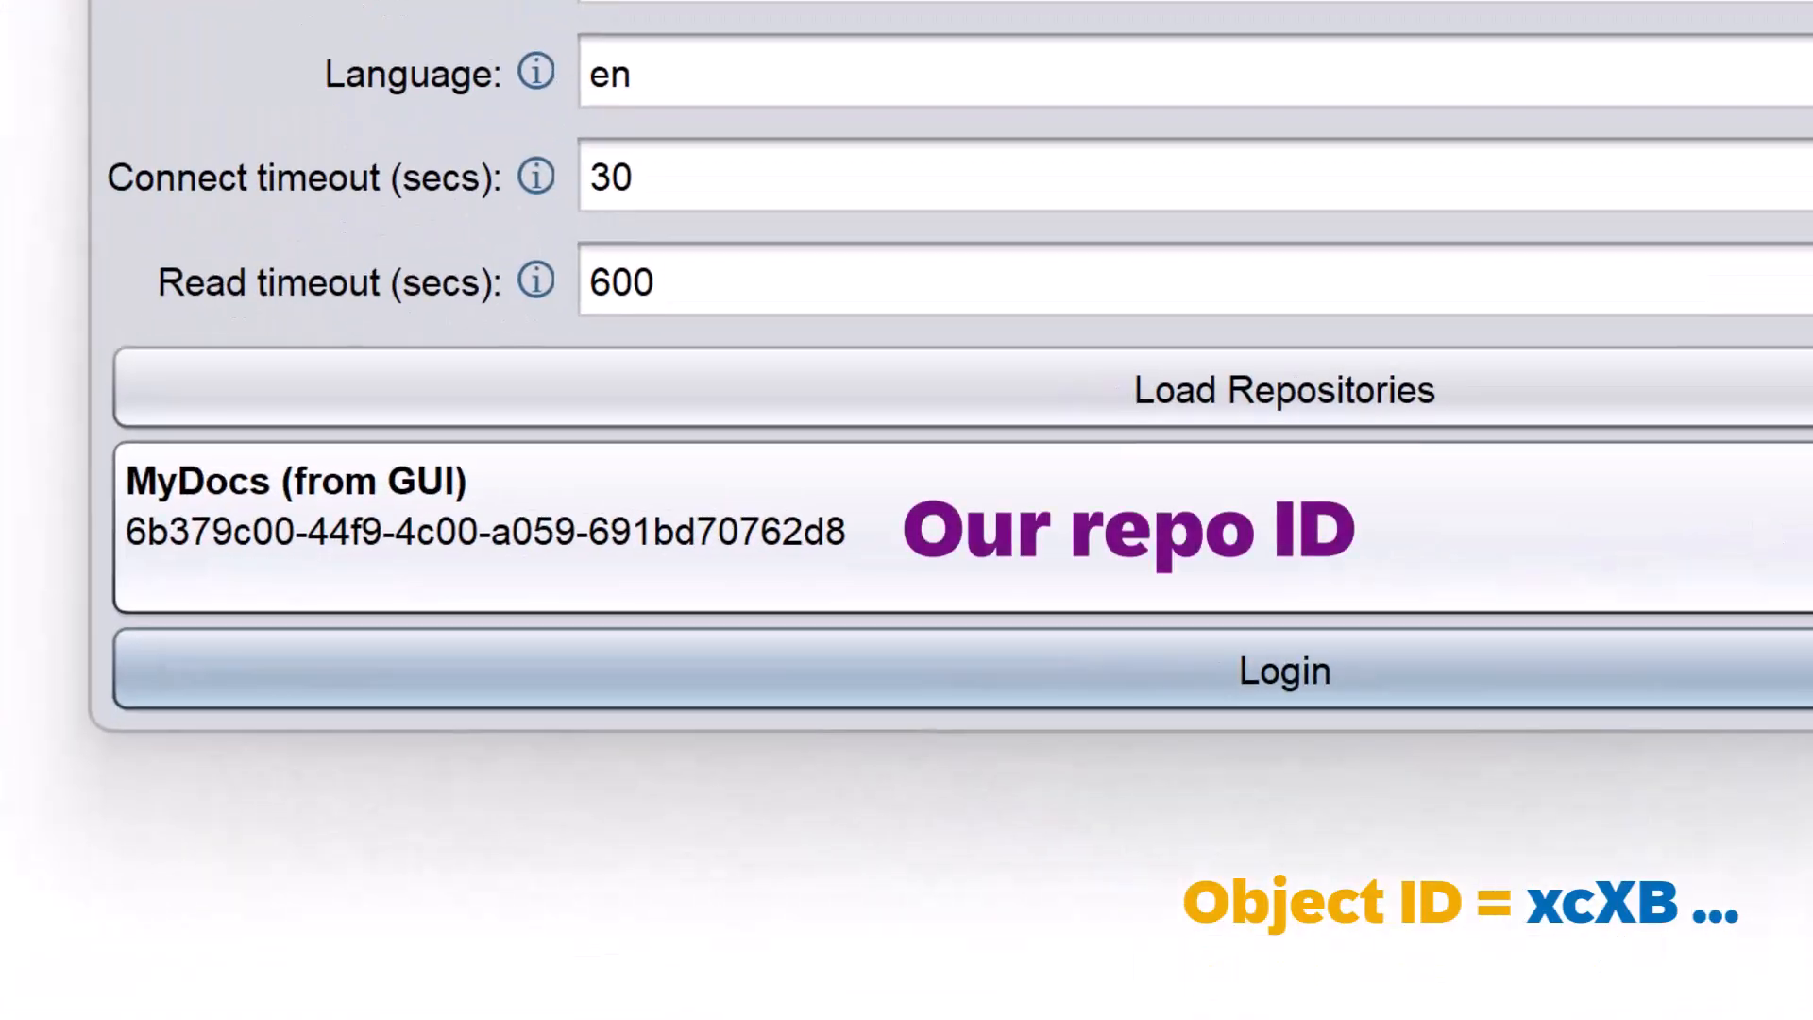
- Log in to MyDocs (from GUI) and open the photo_id folder to view its cmis:objectId
click(1283, 671)
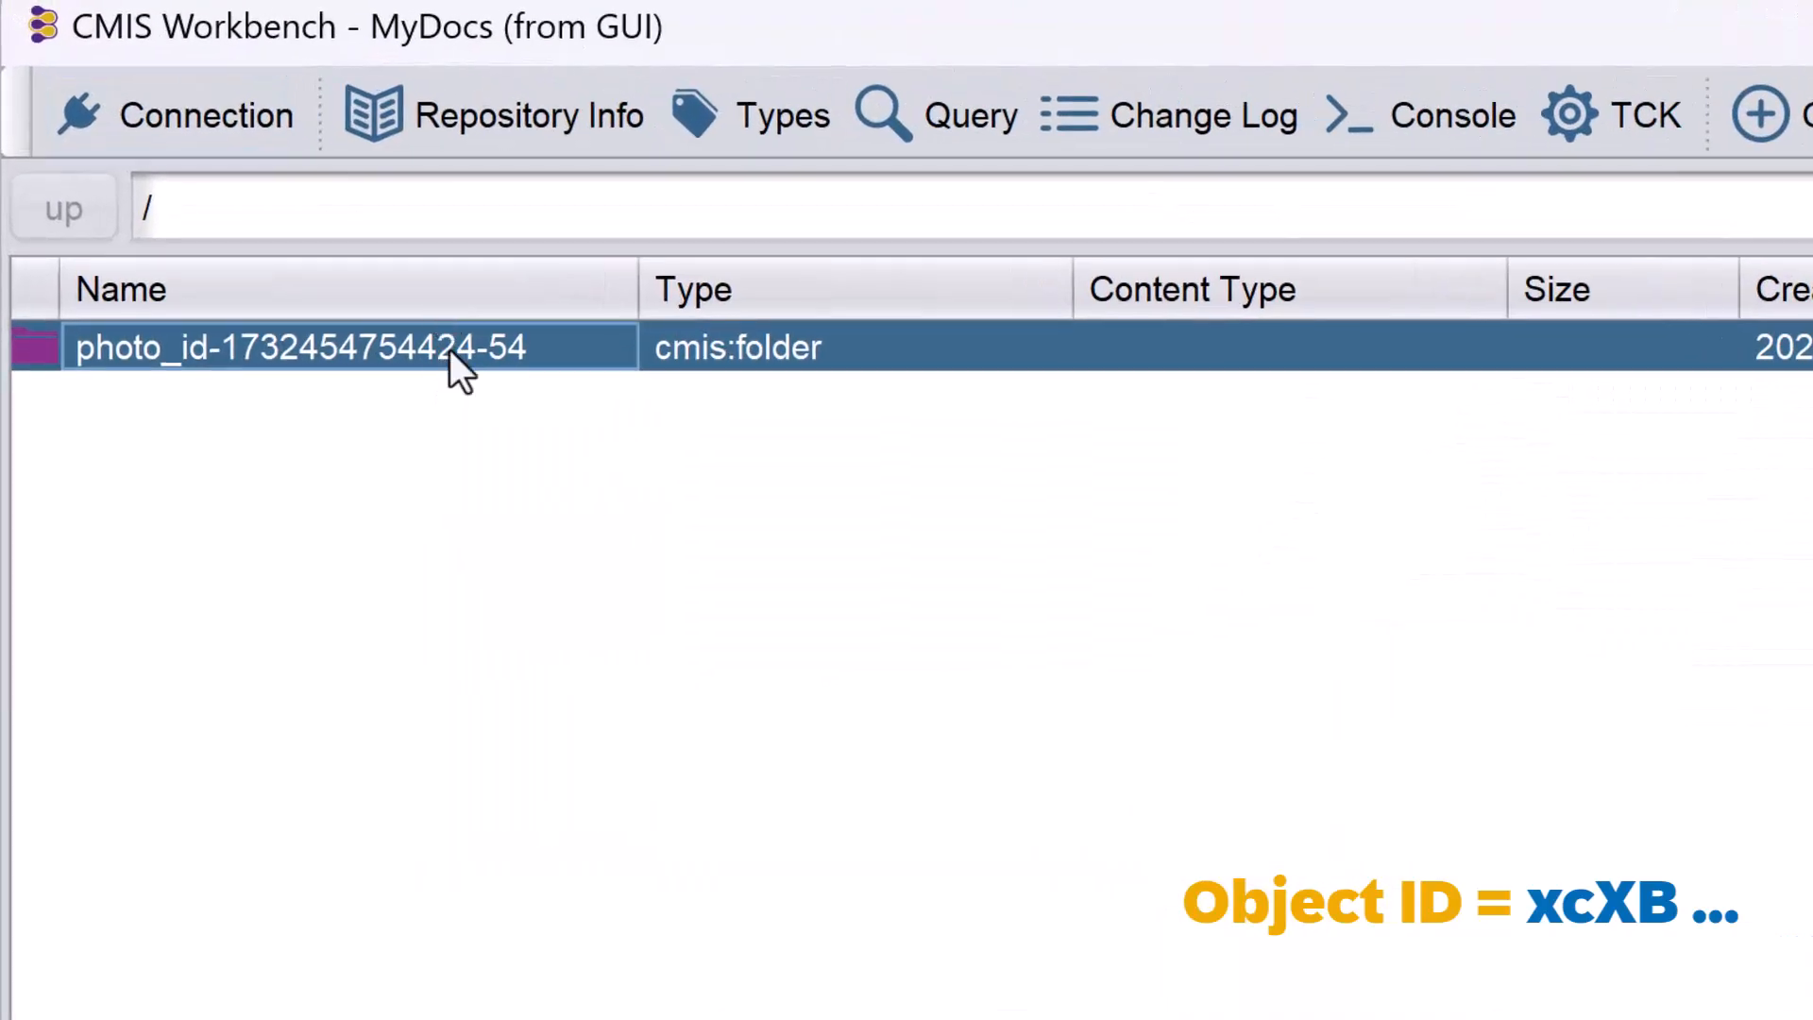
double_click(301, 346)
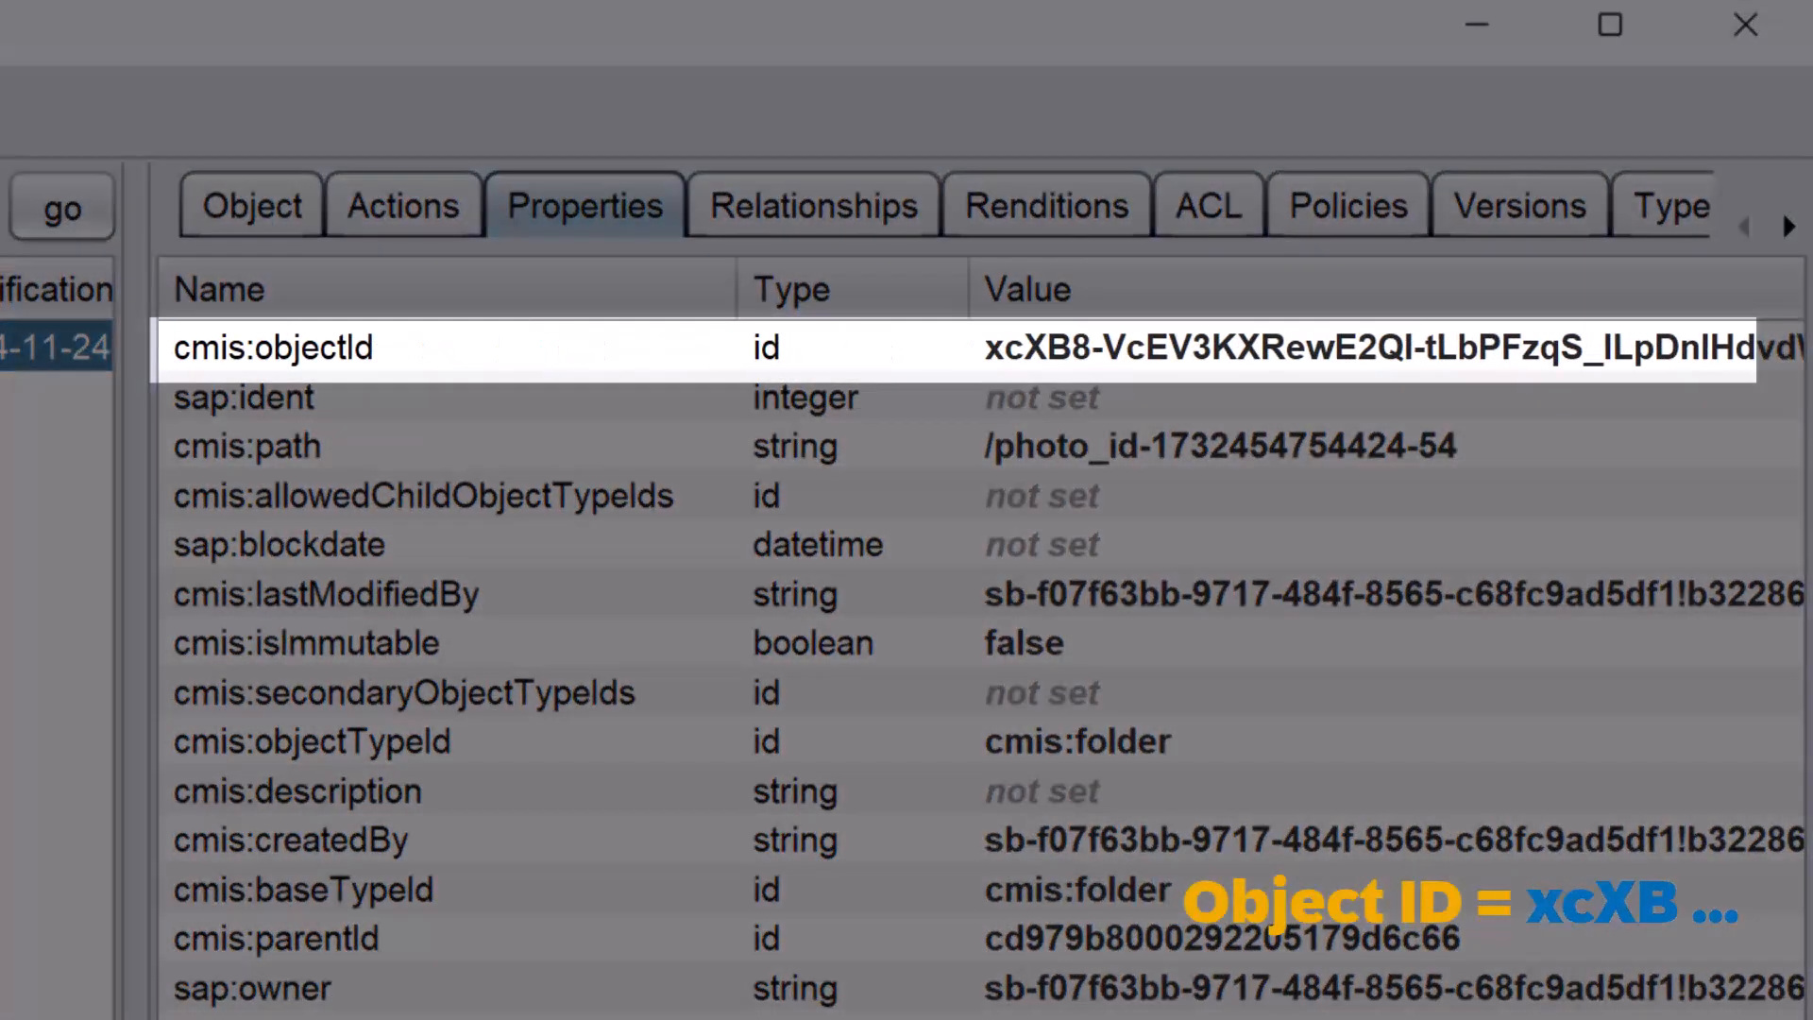